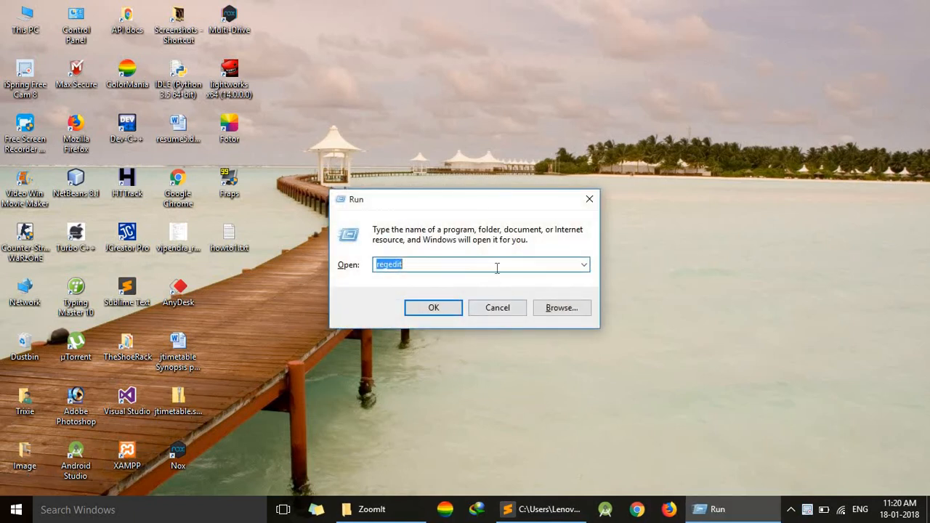
mouse_move(489, 257)
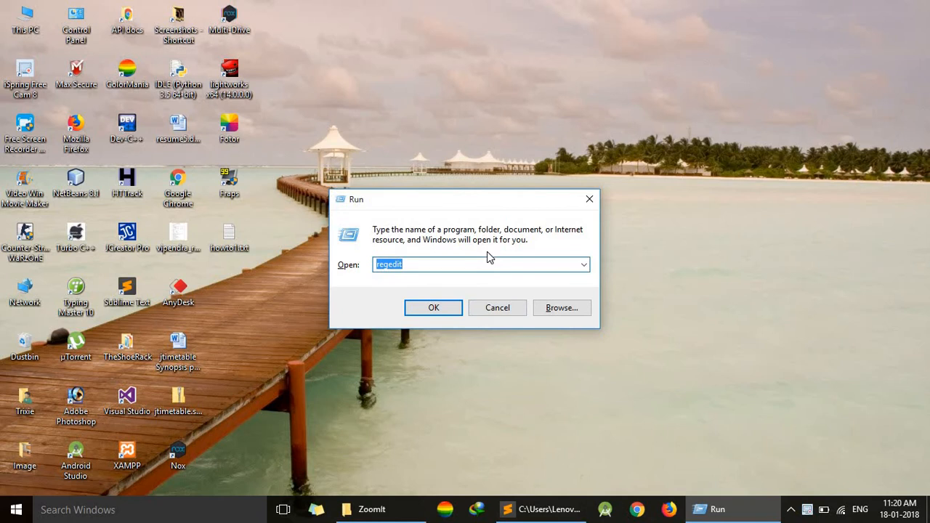
Step: Submit the regedit command from the Run dialog to launch Registry Editor
left_click(433, 307)
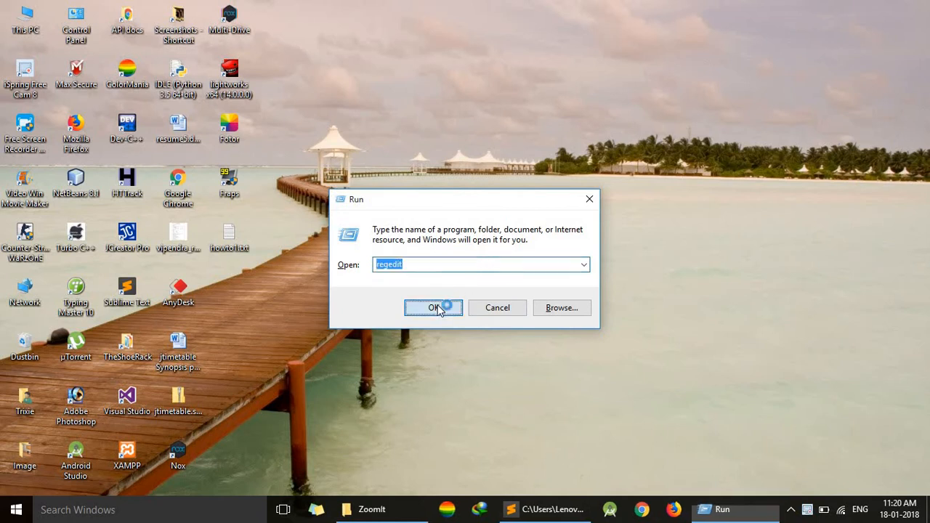
Step: Expand HKEY_LOCAL_MACHINE and SOFTWARE, then select the Microsoft key
left_click(434, 308)
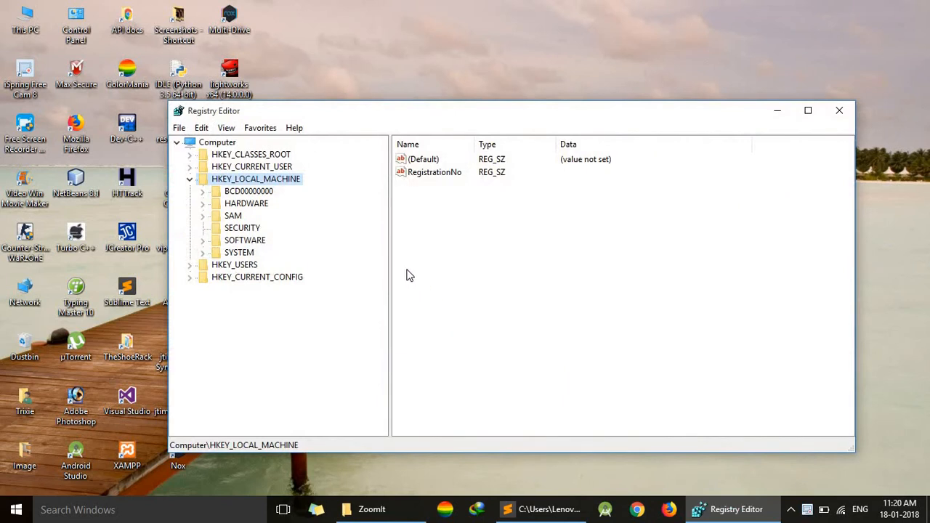
mouse_move(232, 187)
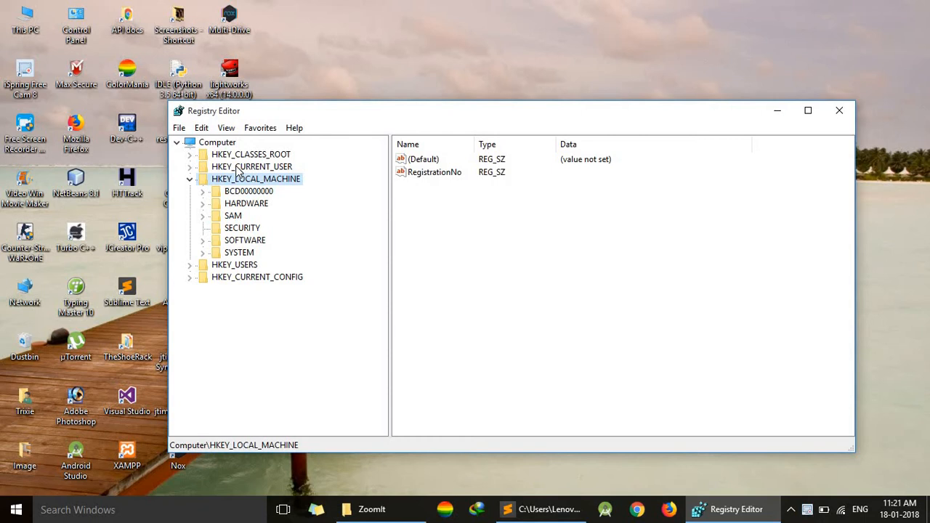
mouse_move(237, 174)
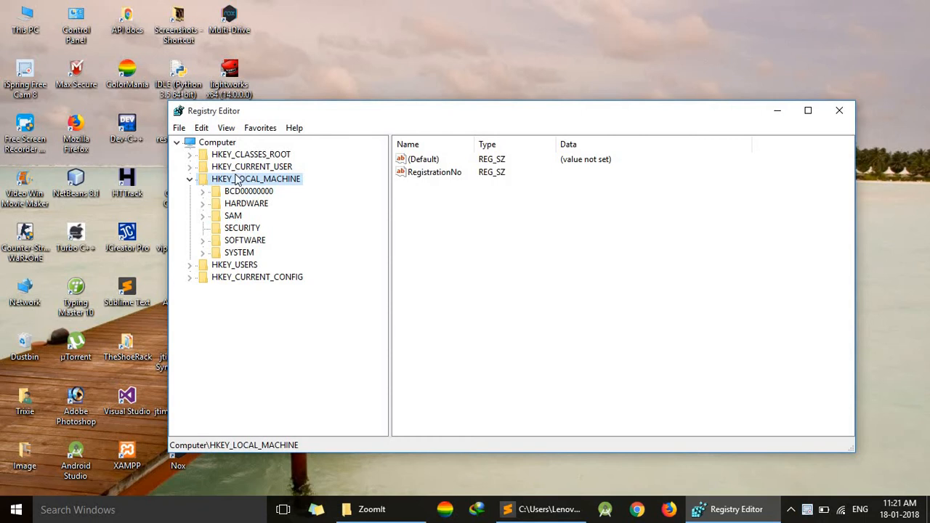
left_click(245, 240)
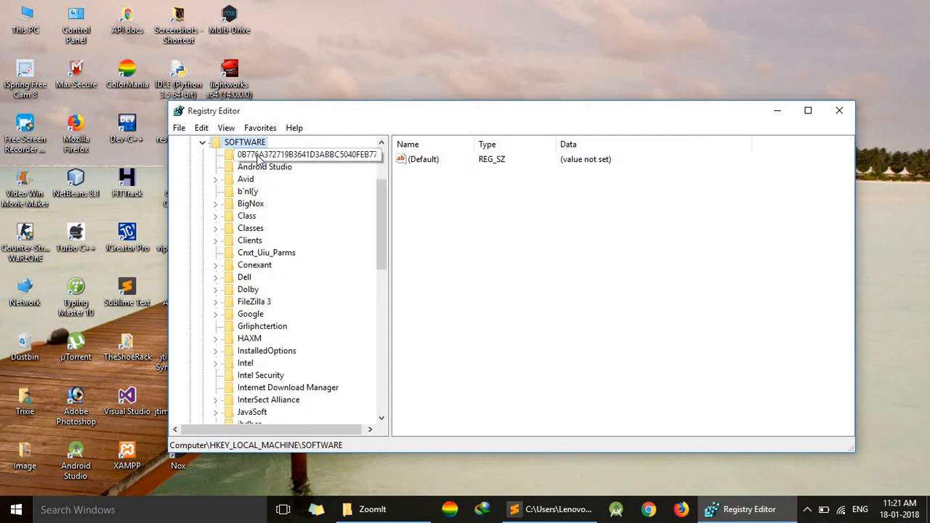
left_click(308, 154)
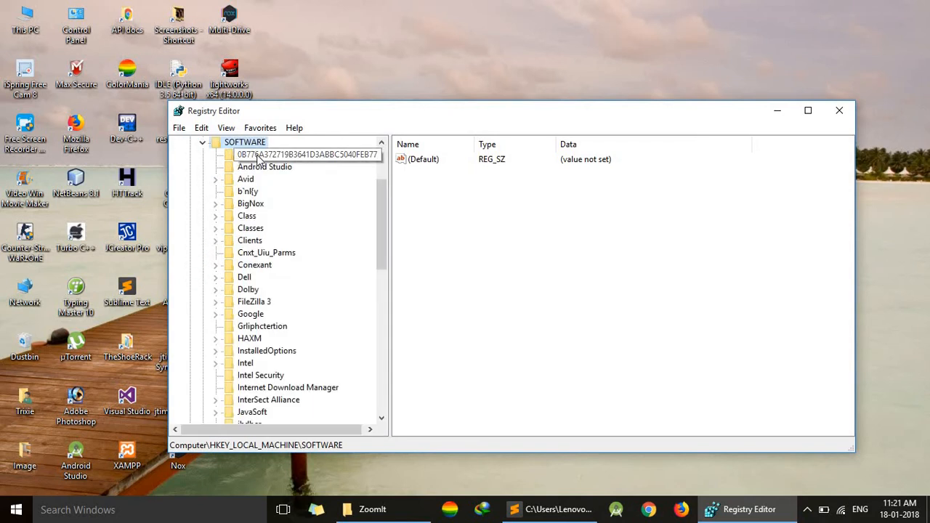
left_click(250, 239)
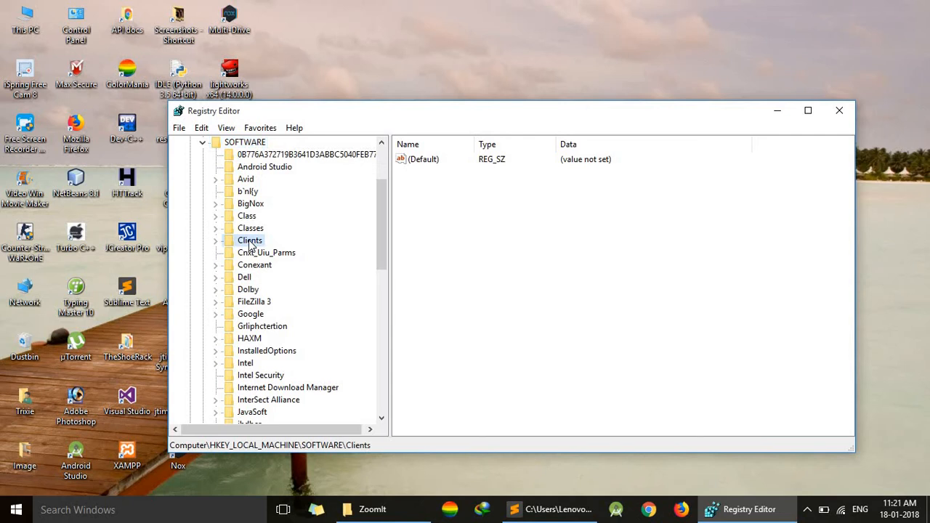
left_click(284, 412)
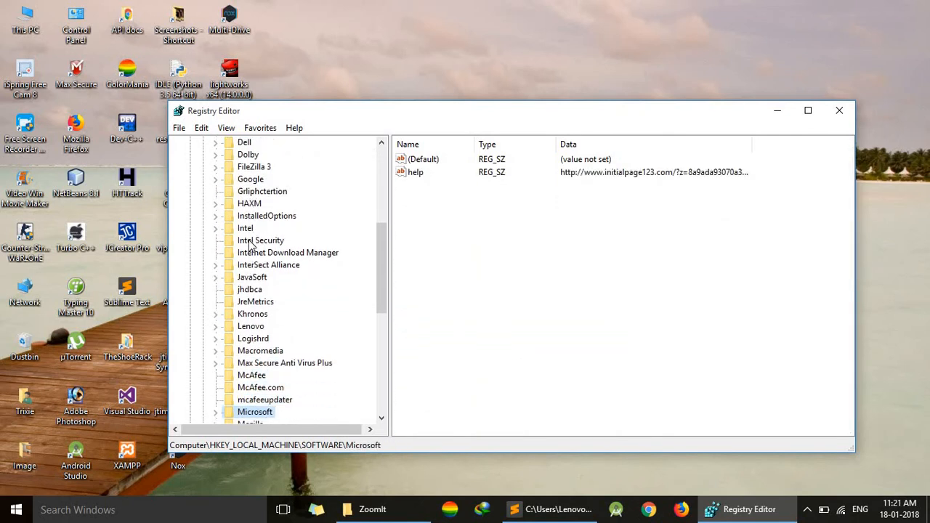
Step: Expand Microsoft and Windows NT, then select CurrentVersion showing the Windows 10 Enterprise details
left_click(255, 412)
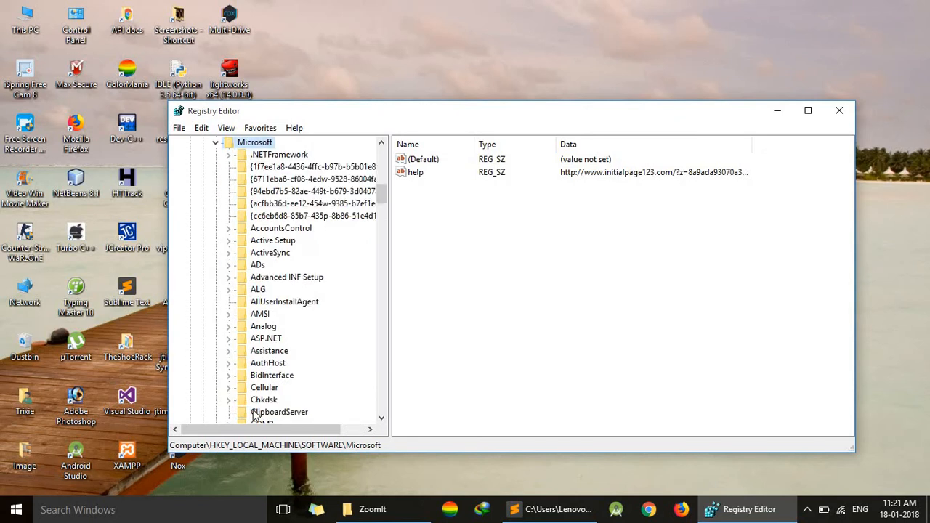
left_click(266, 338)
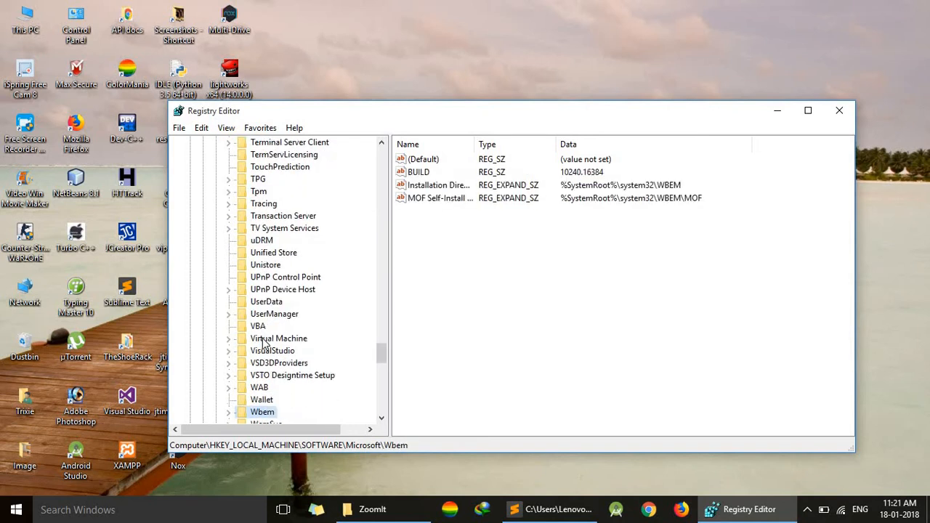
left_click(295, 412)
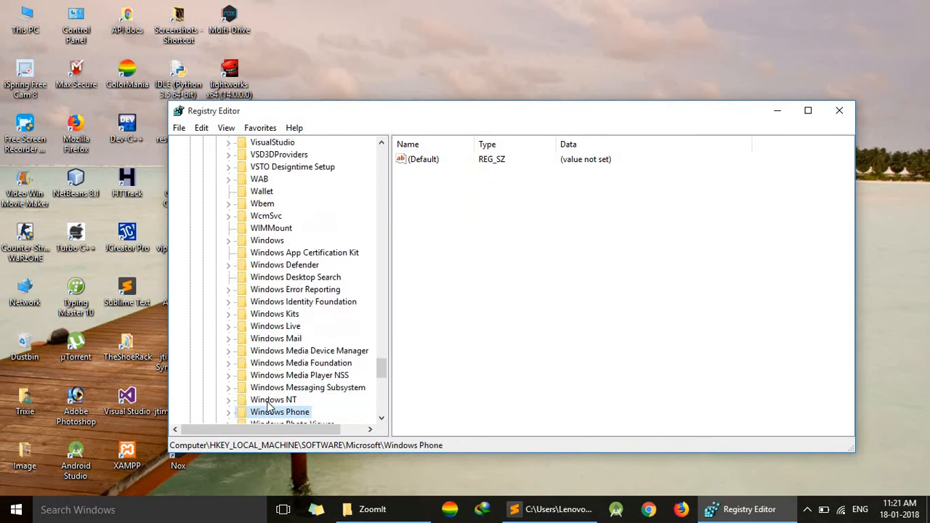
left_click(274, 399)
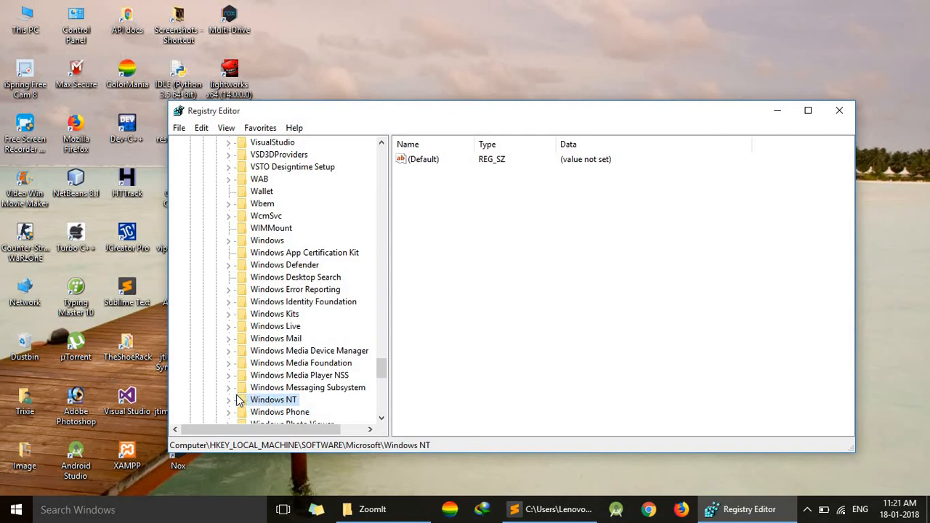
left_click(229, 399)
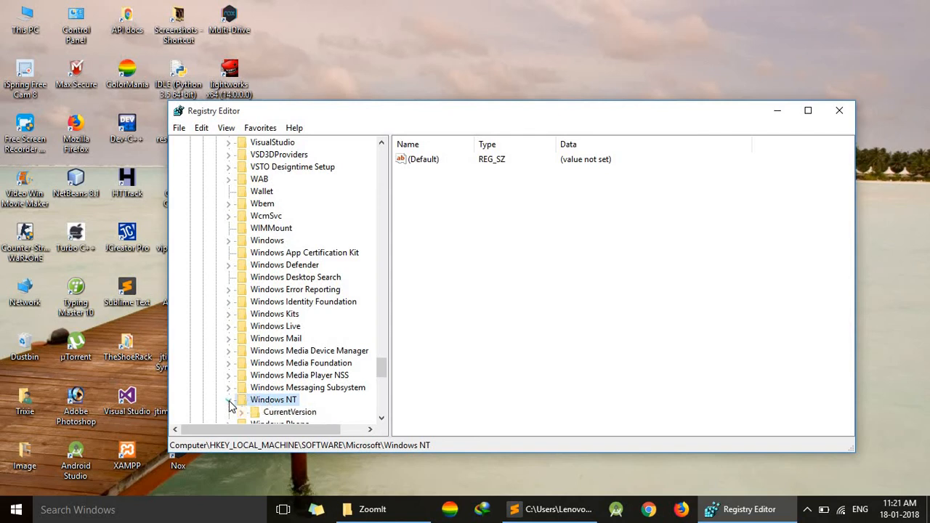
left_click(228, 400)
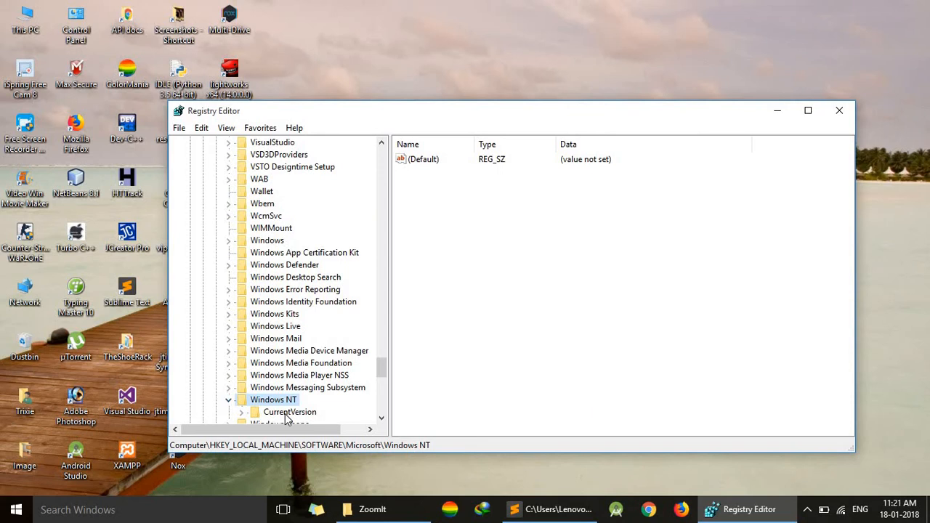
left_click(290, 412)
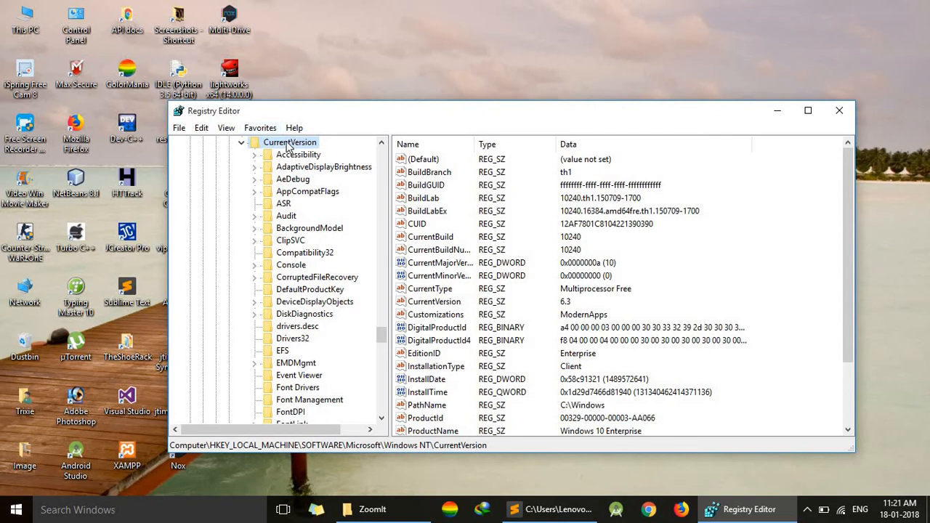
Step: Expand Image File Execution Options and select the GoogleUpdate.exe key for deletion
left_click(322, 166)
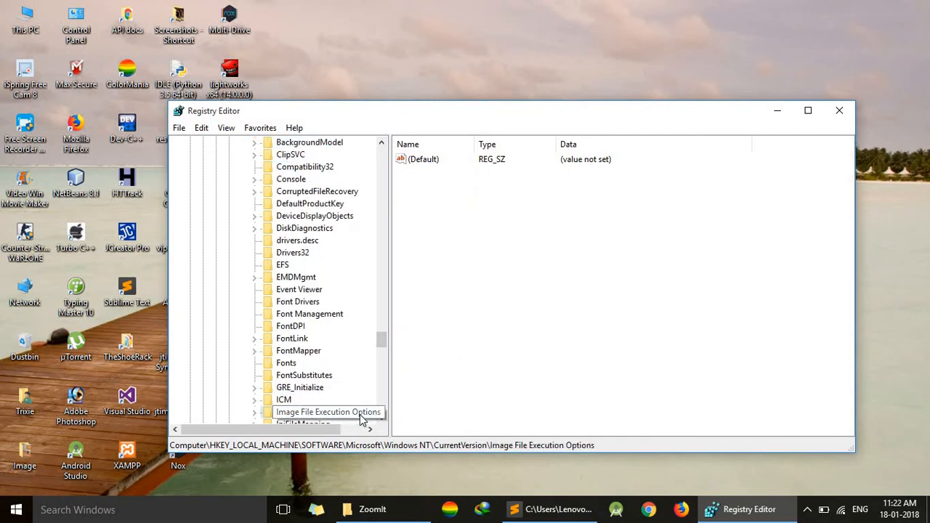
scroll("down", 3)
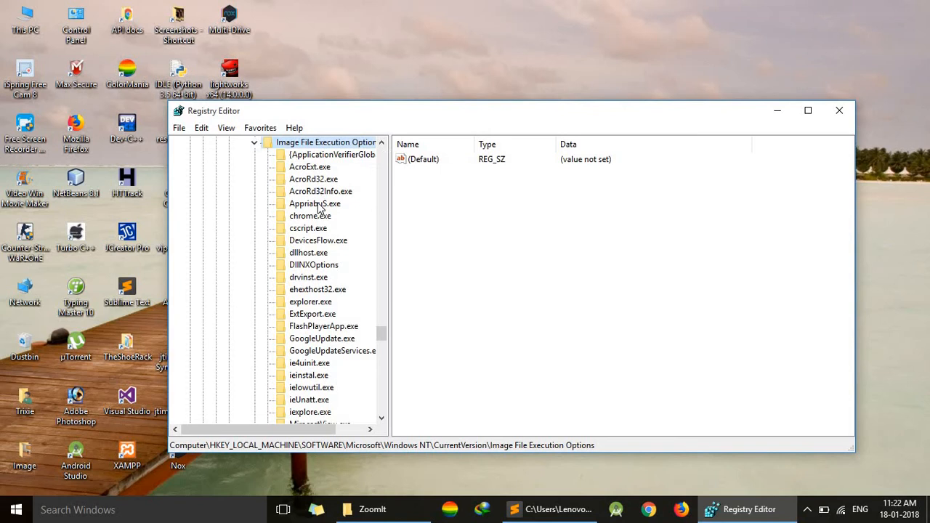
mouse_move(323, 333)
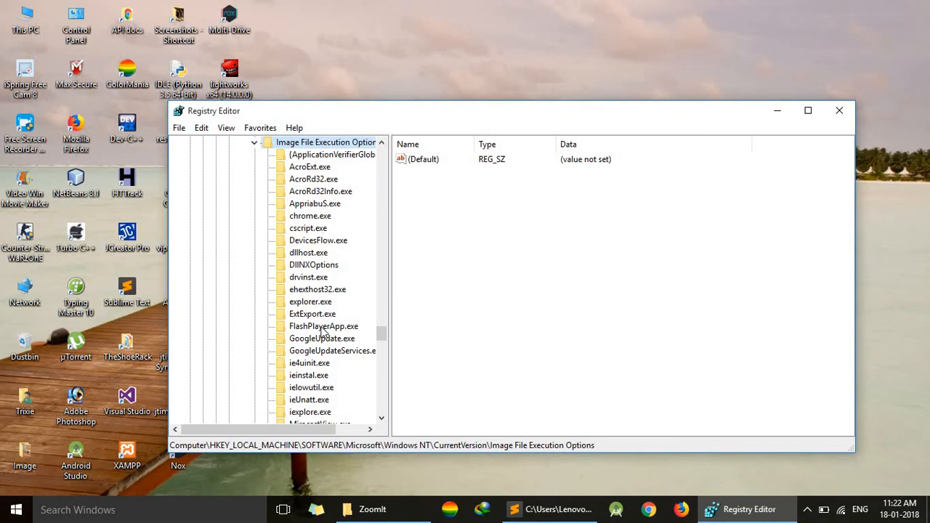
left_click(322, 338)
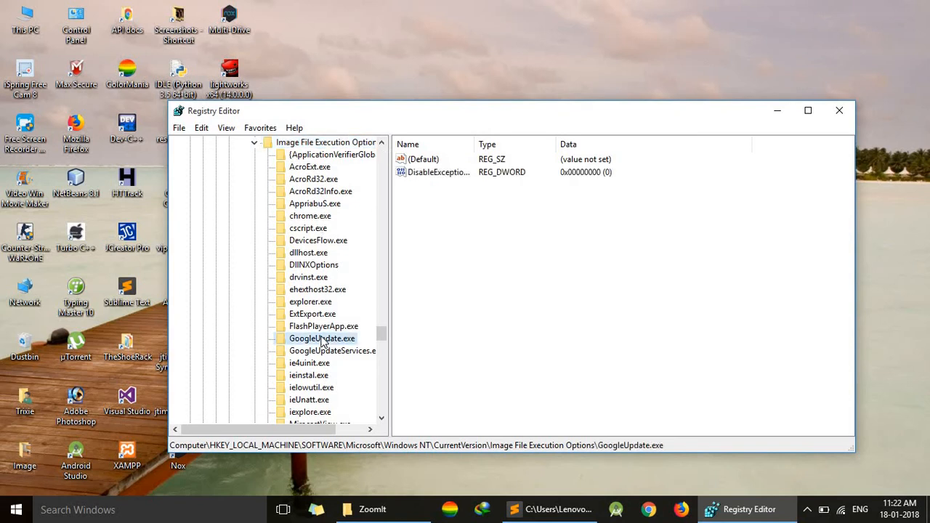
left_click(332, 350)
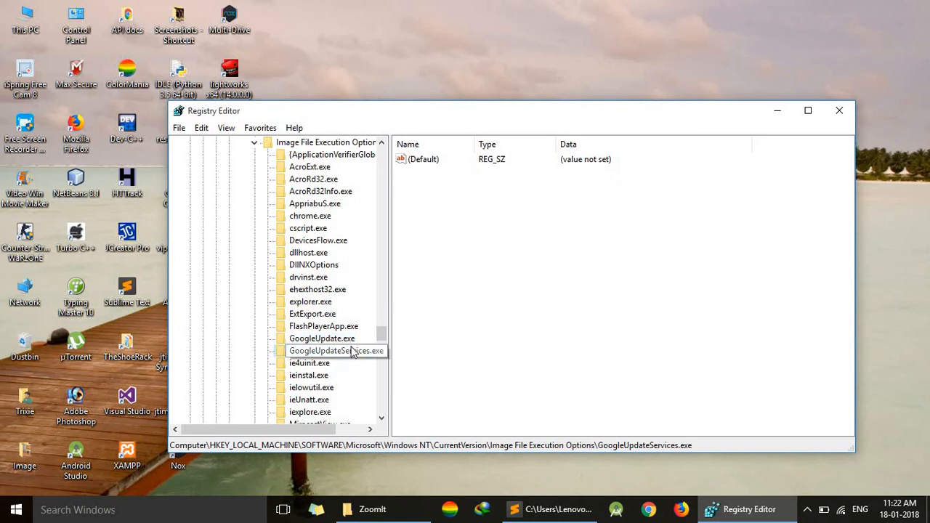
left_click(322, 339)
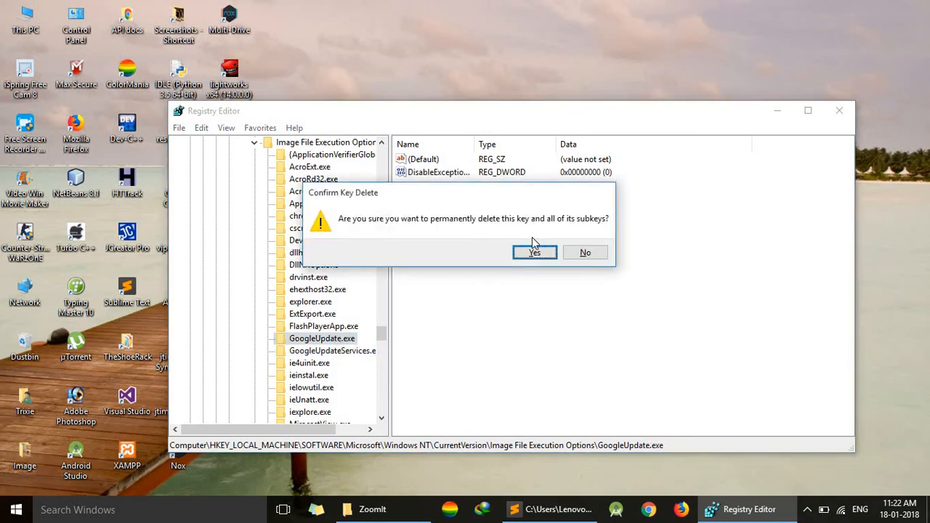
Step: Confirm deletion of the GoogleUpdate.exe and GoogleUpdateServices.exe keys
left_click(535, 252)
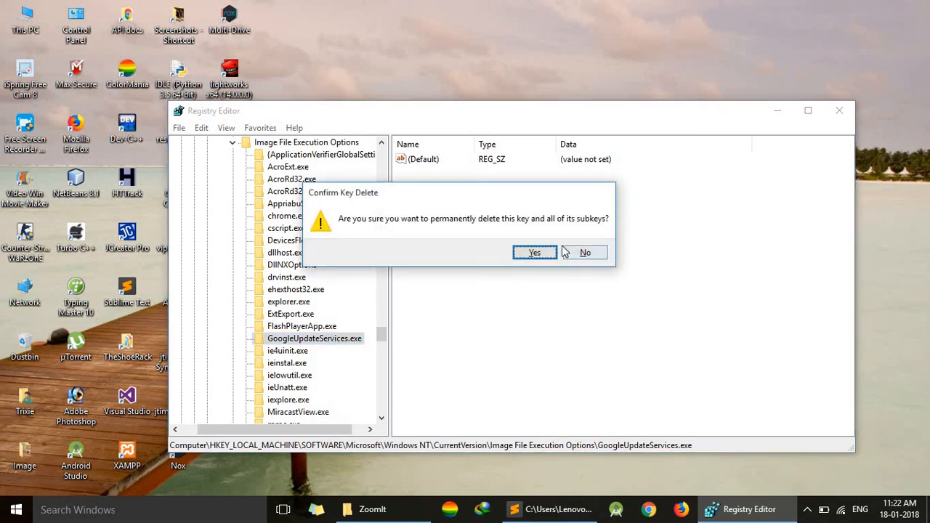
left_click(535, 253)
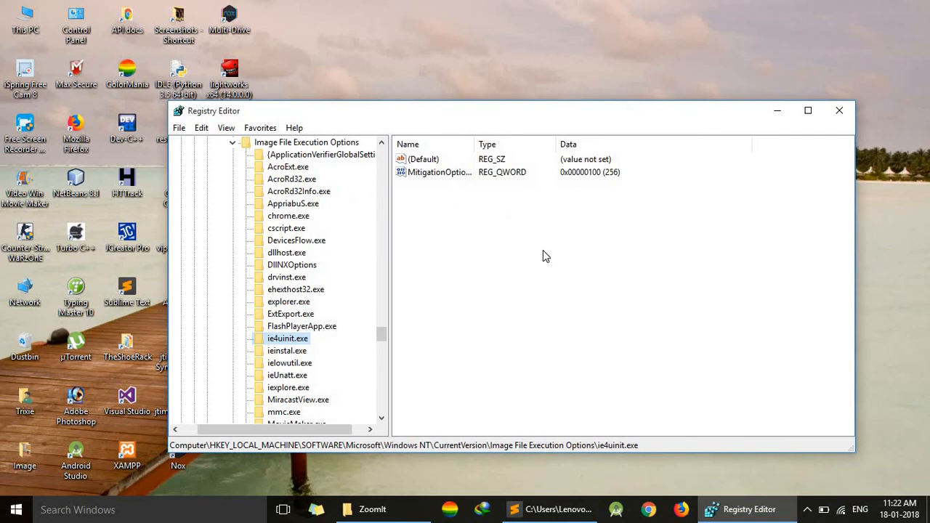
mouse_move(540, 504)
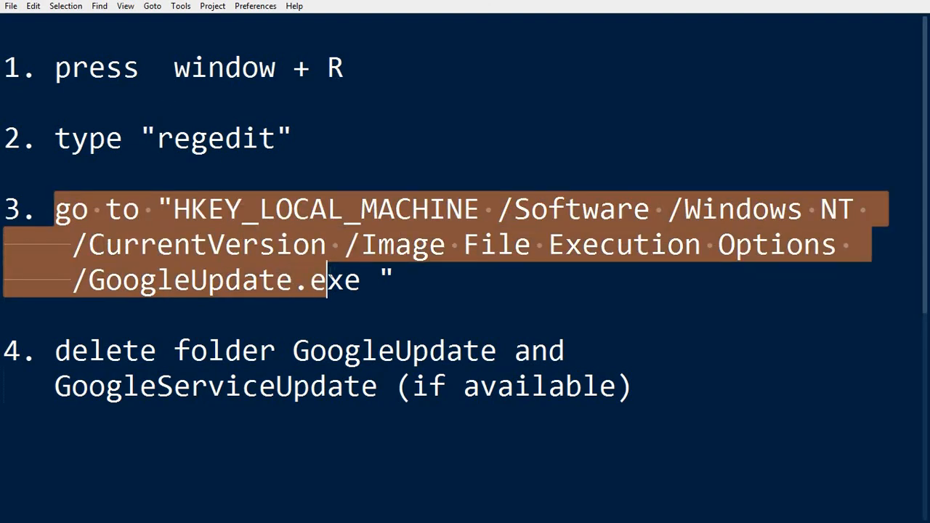
Step: In Sublime Text, deselect the registry path and highlight GoogleUpdate in step 4
left_click(393, 351)
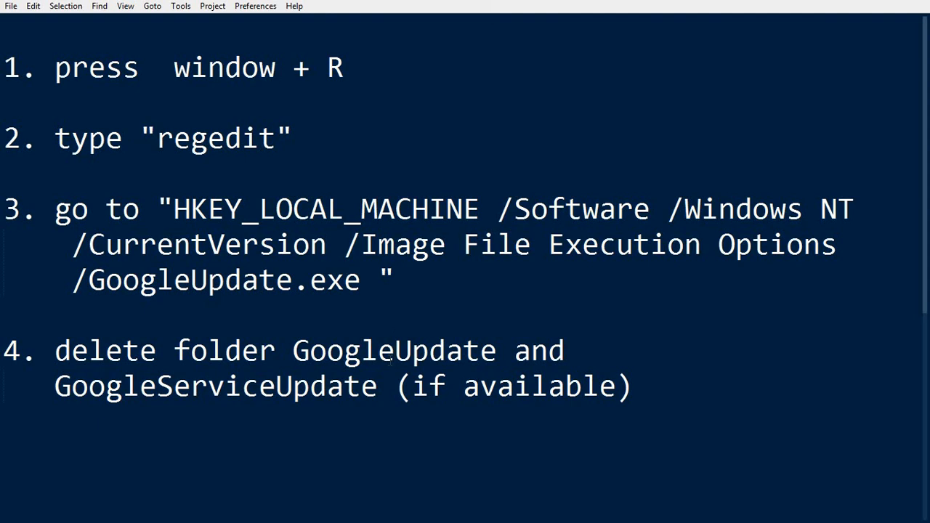
double_click(394, 350)
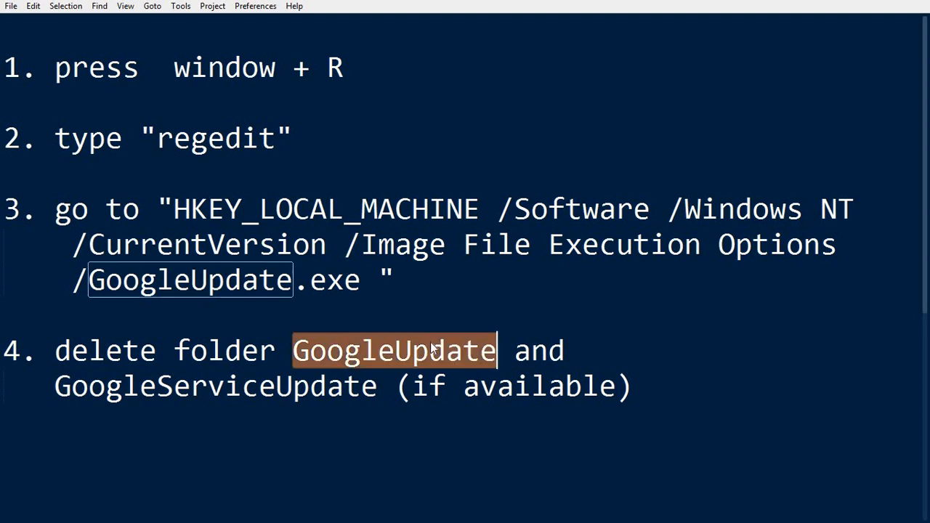